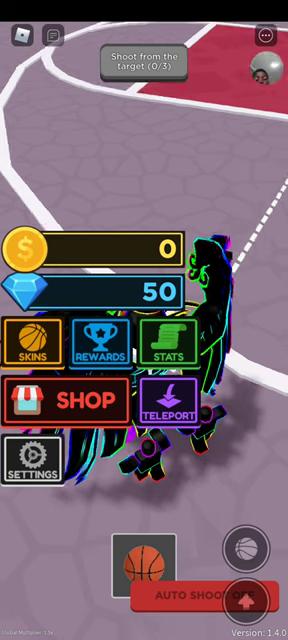
Leave the basketball game and land back on the Roblox Home feed.
{"action": "left_click", "coordinate": [76, 400]}
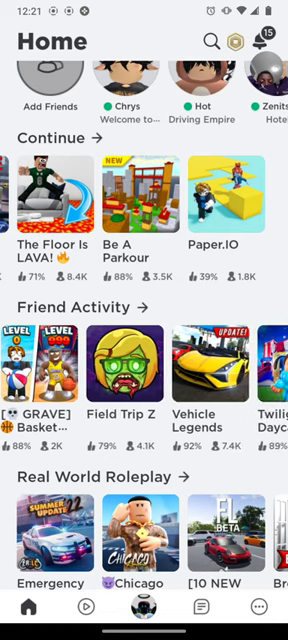
Browse the Friend Activity row and bring up Hide and Seek Extreme's details (91% rating).
{"action": "scroll", "scroll_direction": "left", "scroll_amount": 3}
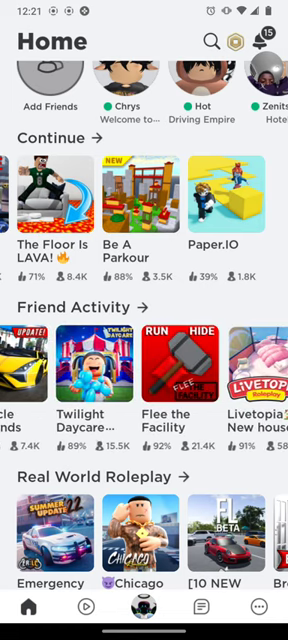
{"action": "scroll", "scroll_direction": "left", "scroll_amount": 3}
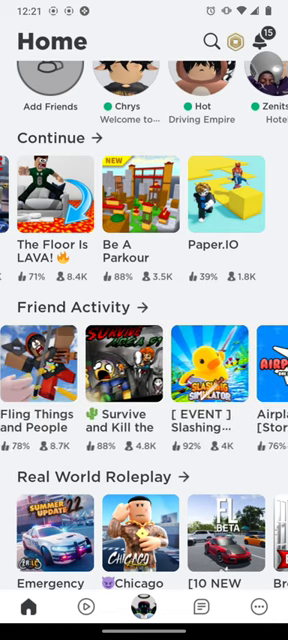
{"action": "scroll", "scroll_direction": "left", "scroll_amount": 3}
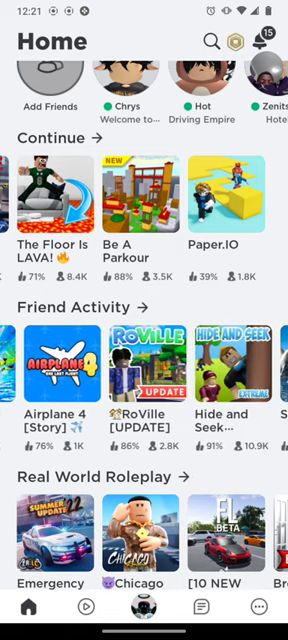
{"action": "scroll", "scroll_direction": "left", "scroll_amount": 3}
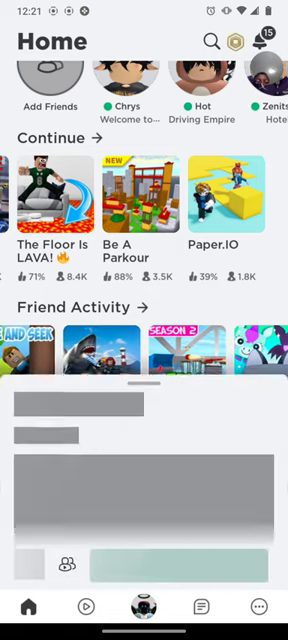
{"action": "scroll", "scroll_direction": "down", "scroll_amount": 3}
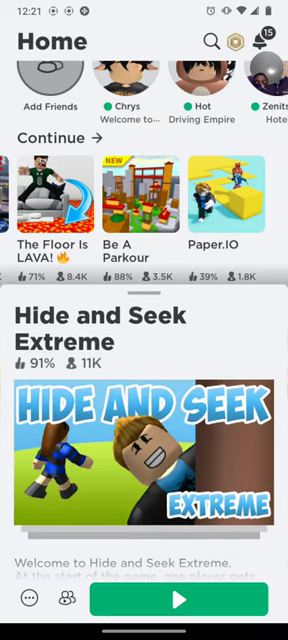
{"action": "left_click", "coordinate": [180, 604]}
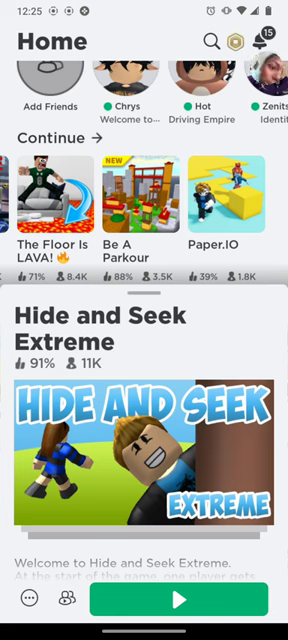
Start SharkBite from Friend Activity with the green Play button and join a server.
{"action": "scroll", "scroll_direction": "down", "scroll_amount": 3}
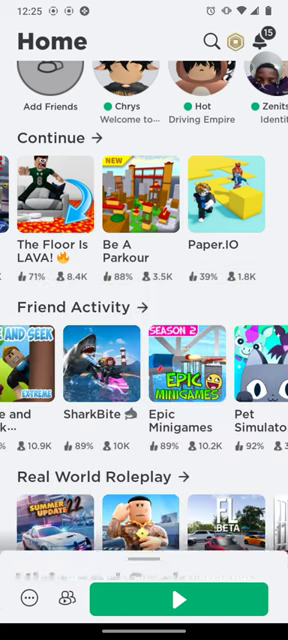
{"action": "scroll", "scroll_direction": "down", "scroll_amount": 3}
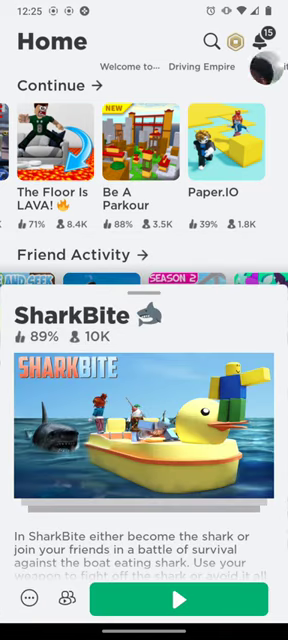
{"action": "left_click", "coordinate": [180, 604]}
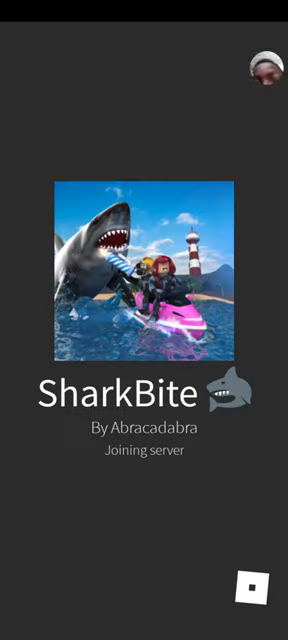